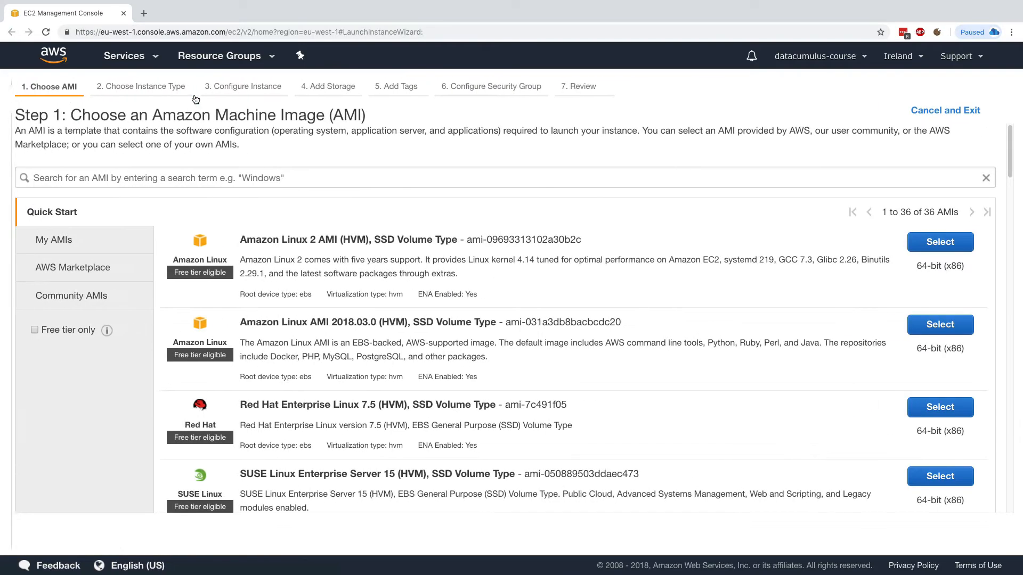
Choose the Amazon Linux 2 AMI on t2.micro and scroll through the instance details form.
left_click(940, 242)
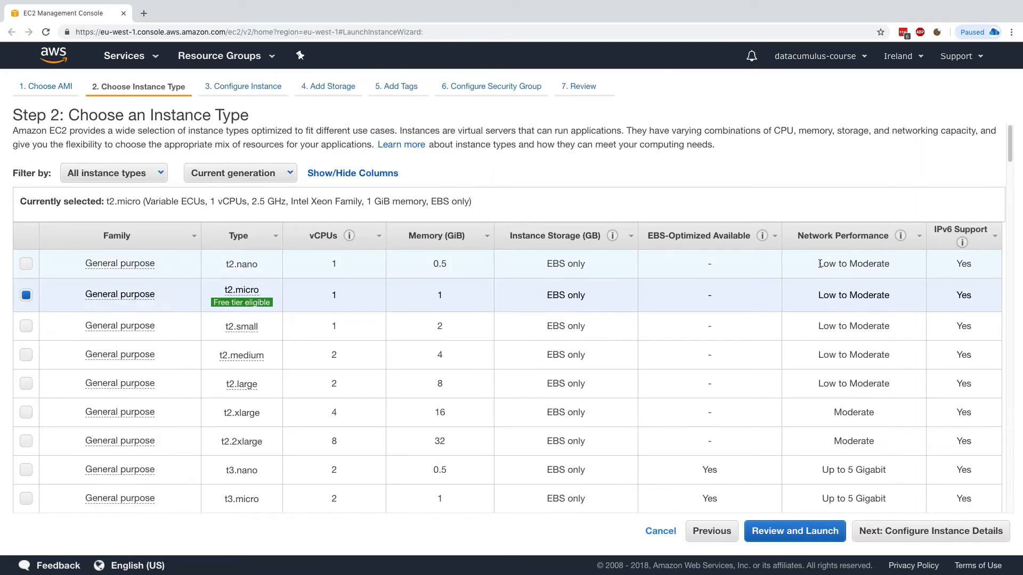
left_click(931, 531)
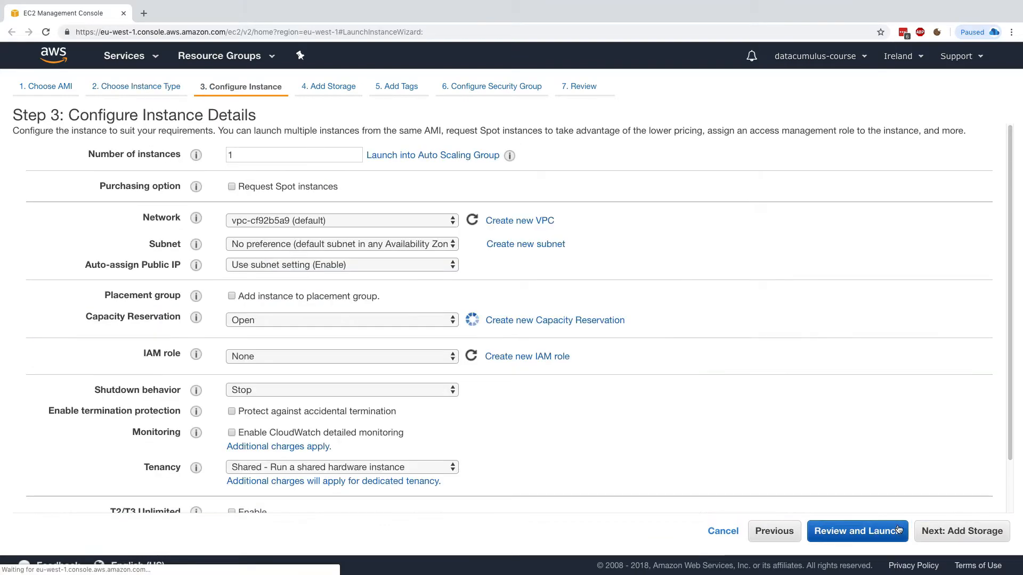
scroll("down", 3)
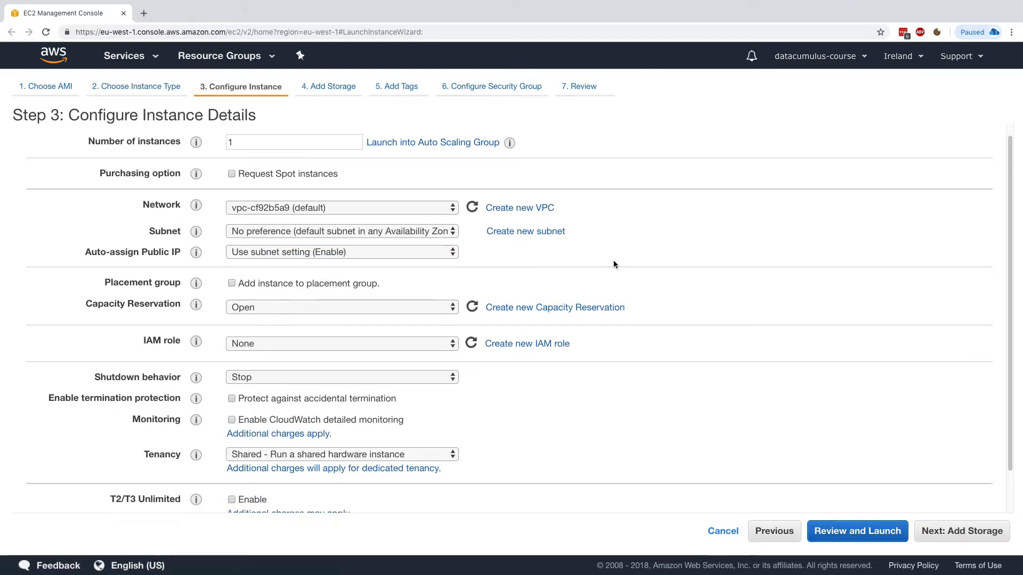
scroll("down", 3)
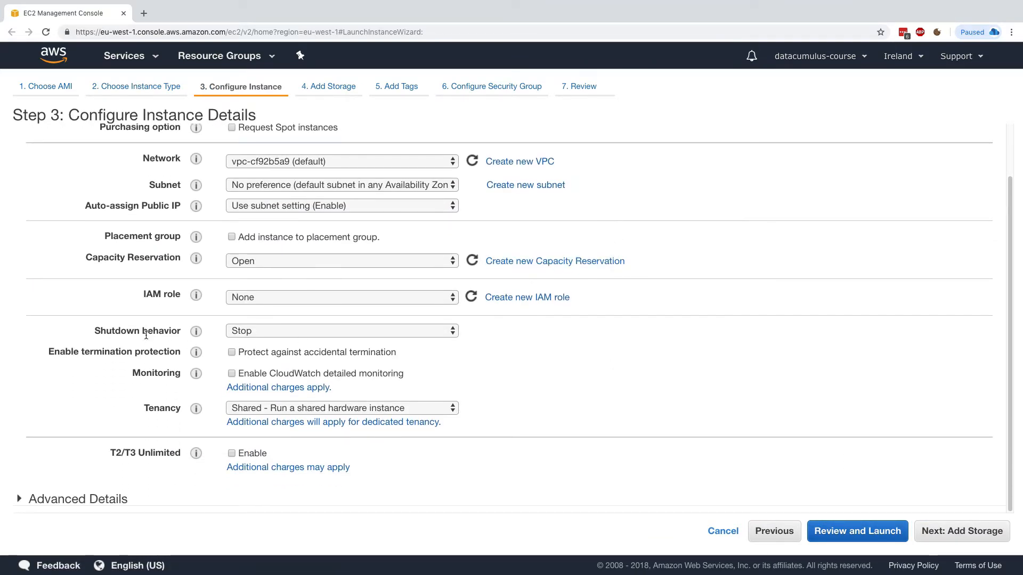
Set shutdown behavior to Terminate, enable termination protection, and proceed to Add Storage.
left_click(340, 331)
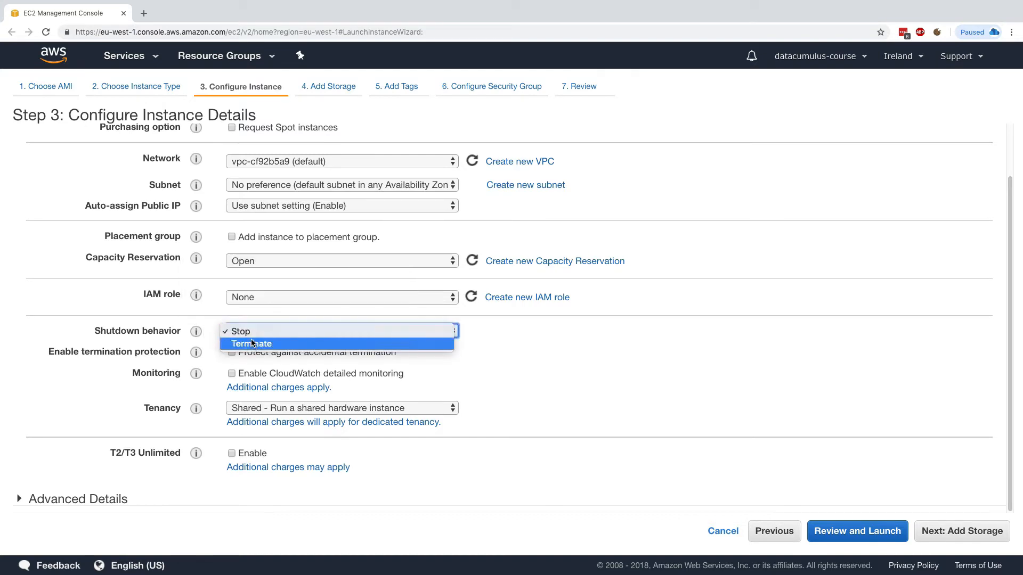
left_click(251, 343)
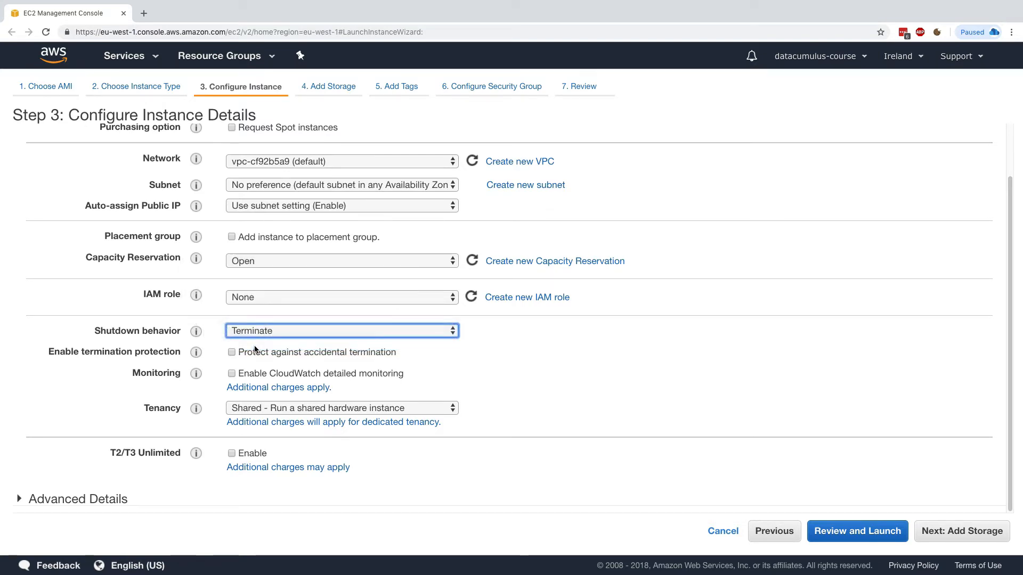
double_click(120, 352)
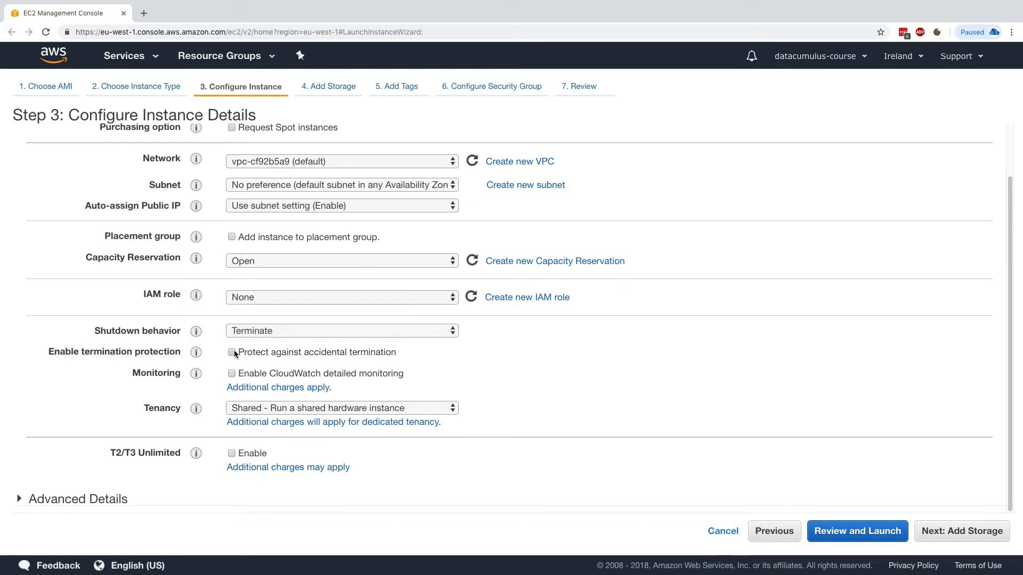
left_click(232, 352)
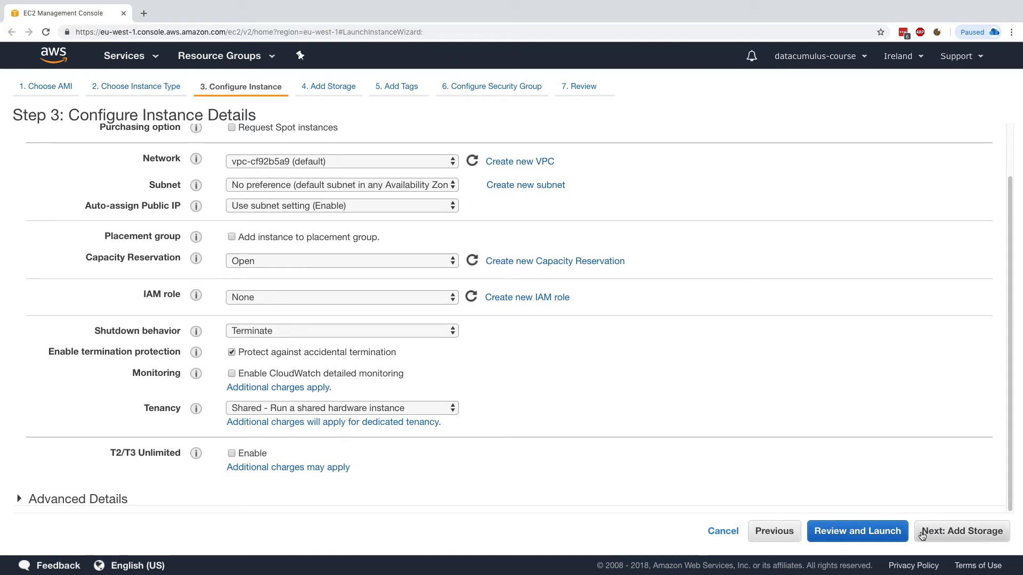
left_click(961, 532)
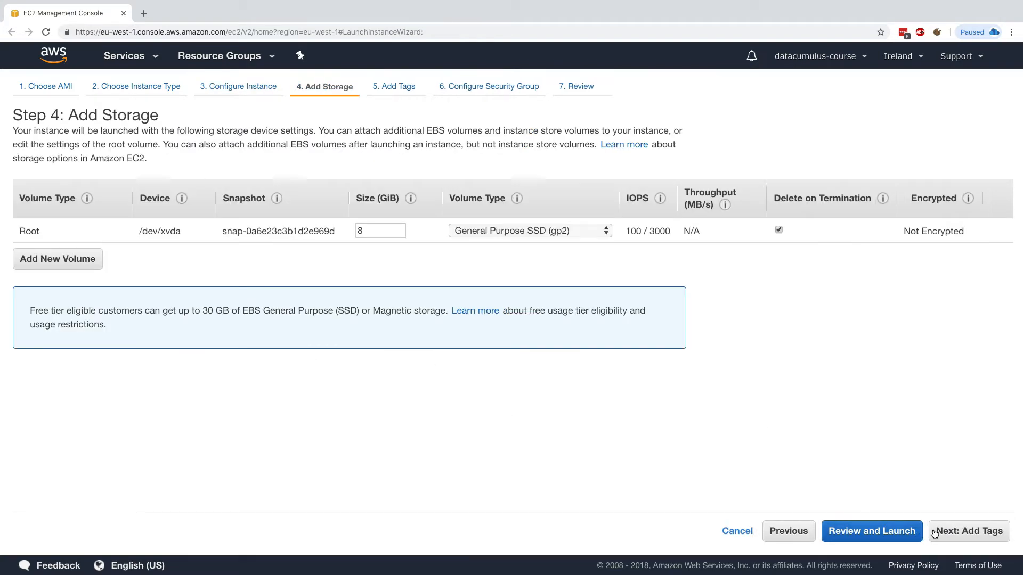
Launch with the existing AWSSSH security group, acknowledging the AWSCourse key pair.
left_click(969, 532)
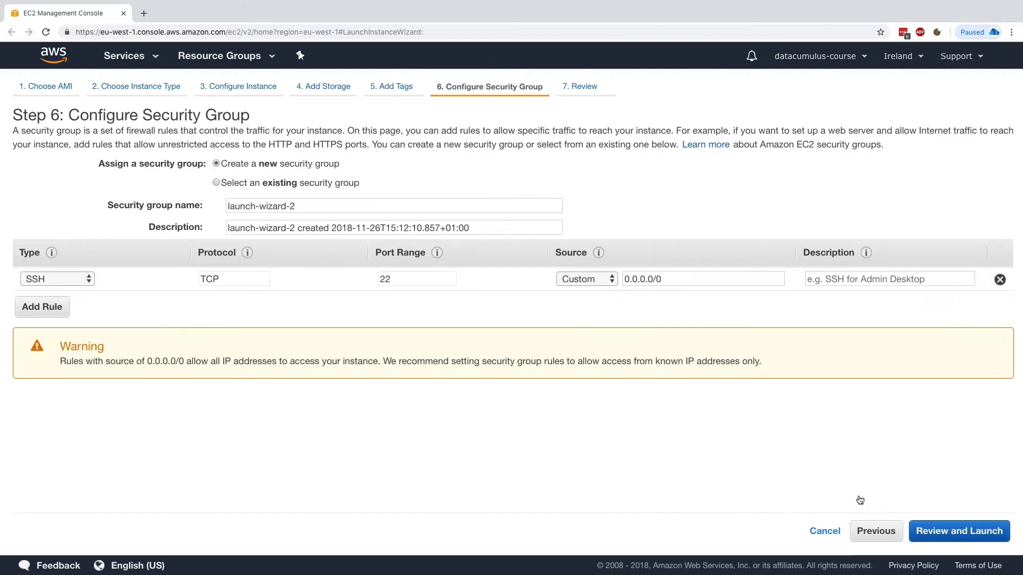
left_click(215, 183)
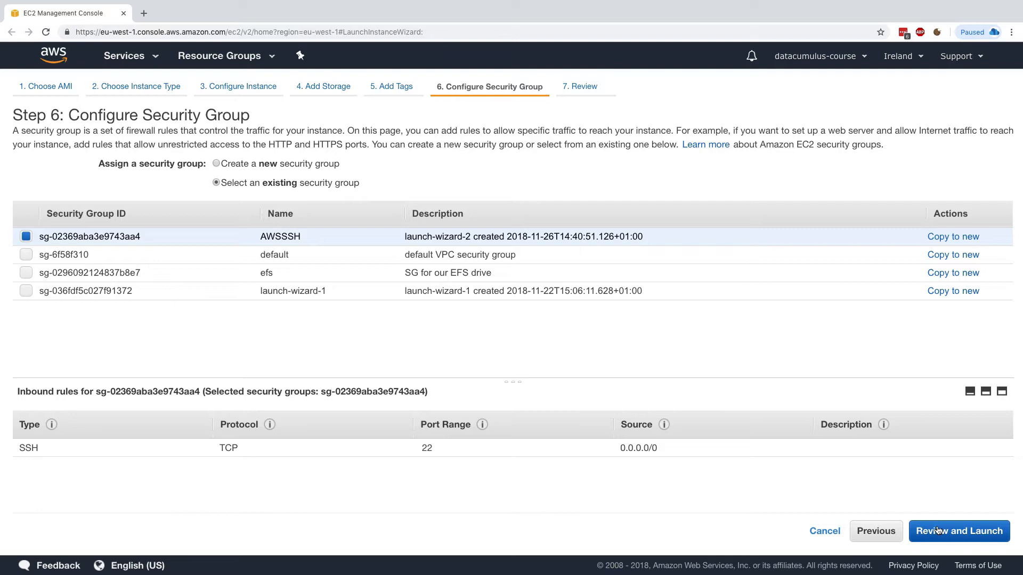
left_click(959, 532)
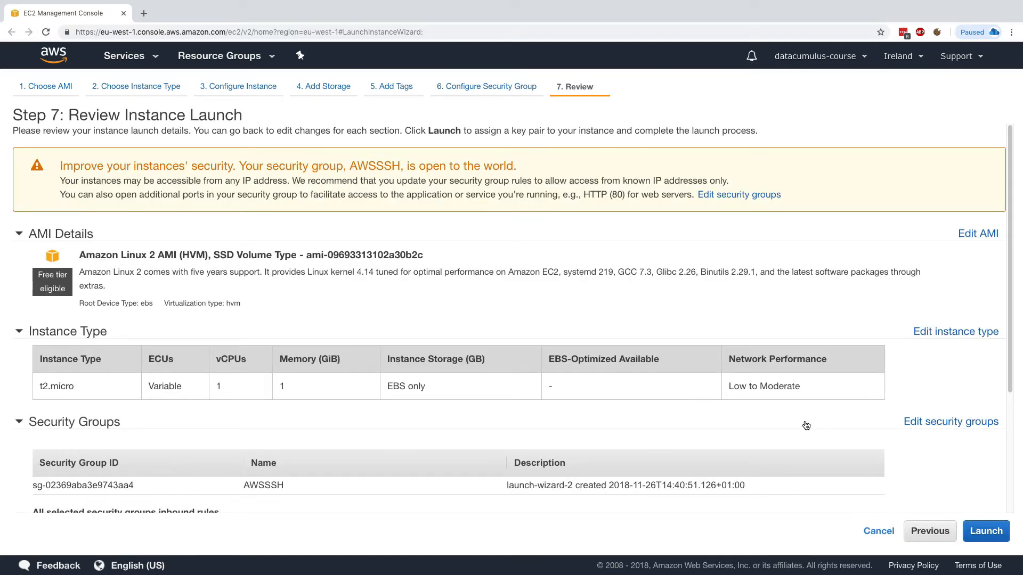
left_click(985, 531)
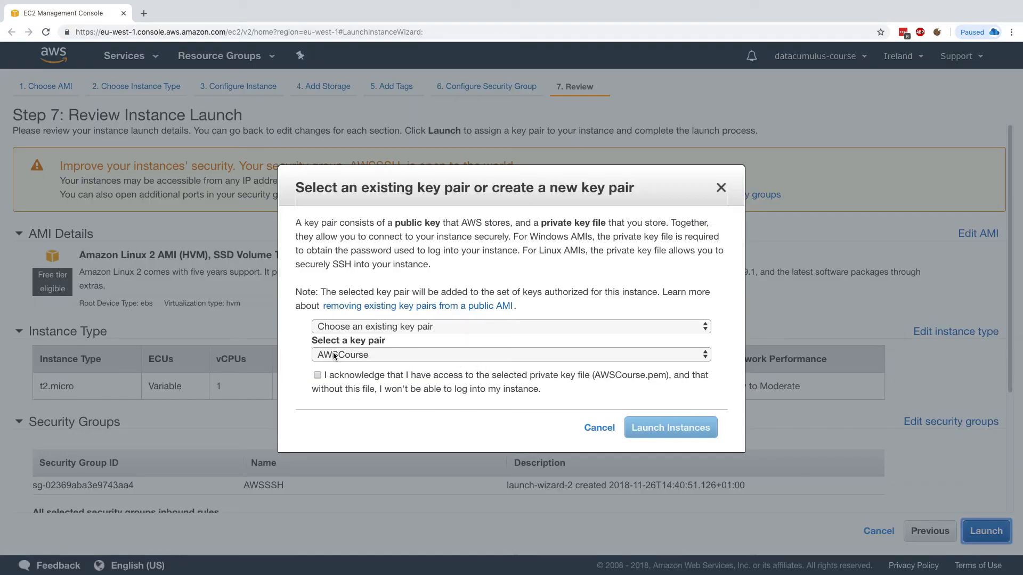
left_click(671, 427)
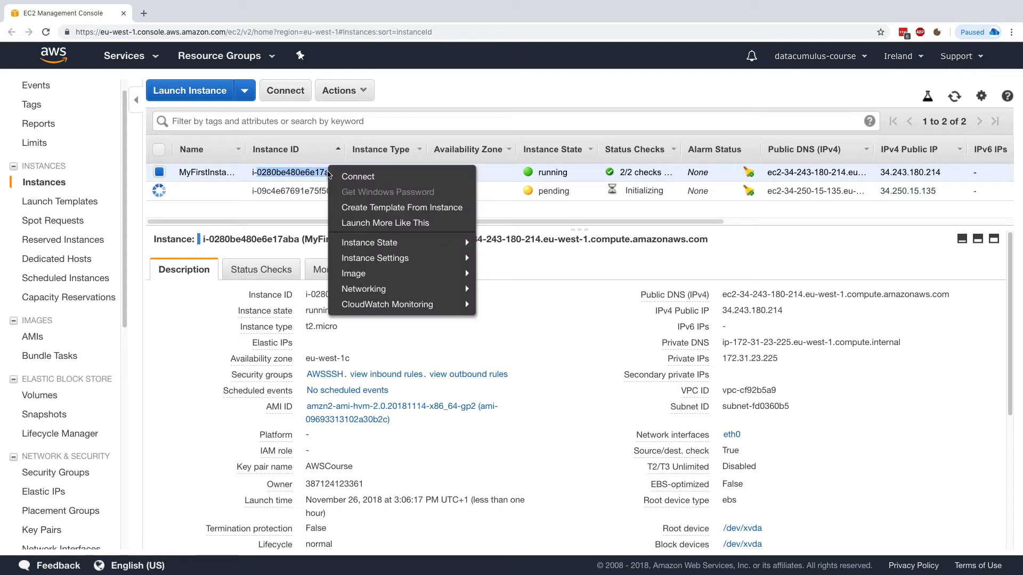
mouse_move(388, 258)
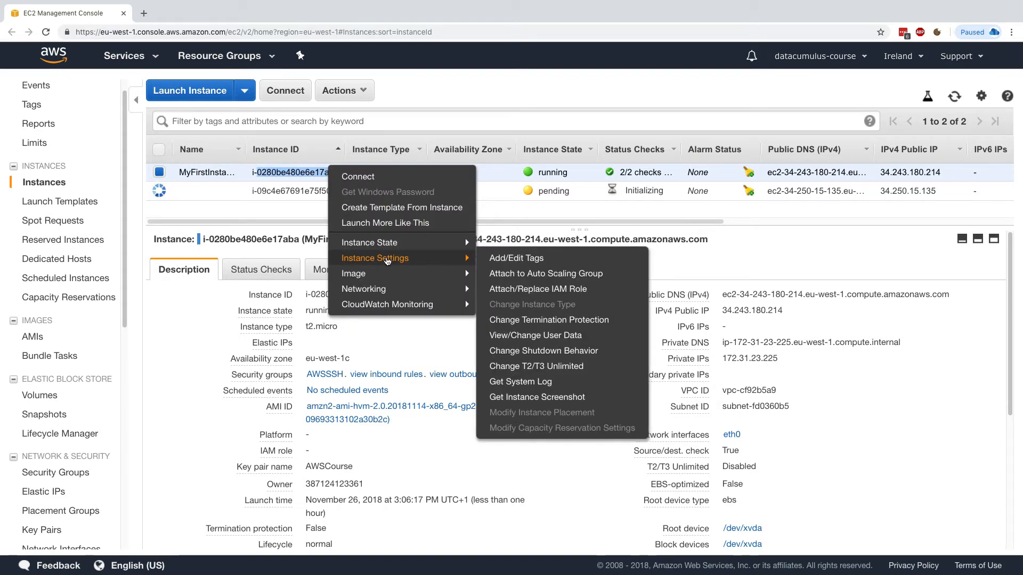
mouse_move(548, 320)
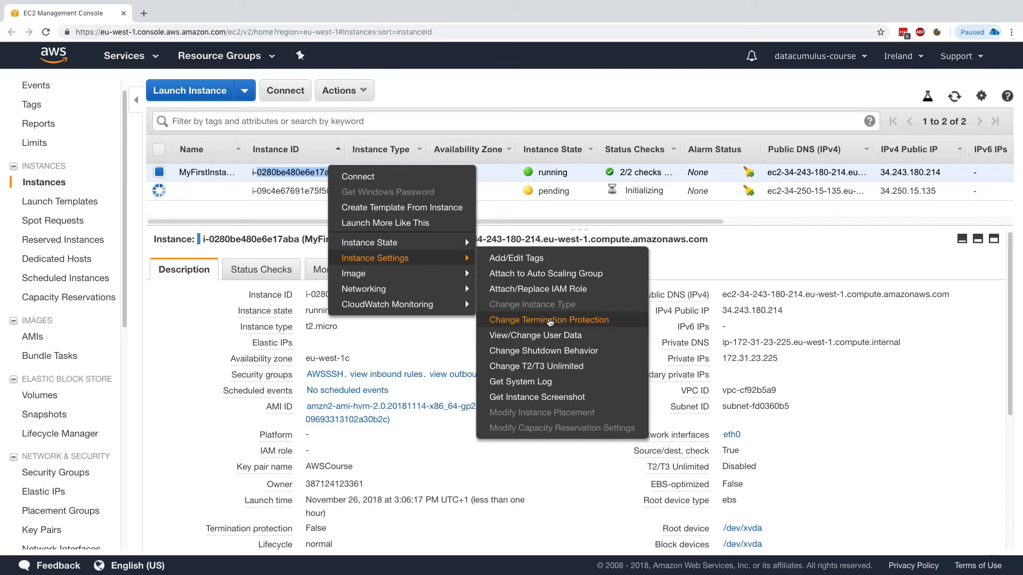
Enable termination protection on MyFirstInstance, then reopen its actions menu.
left_click(549, 320)
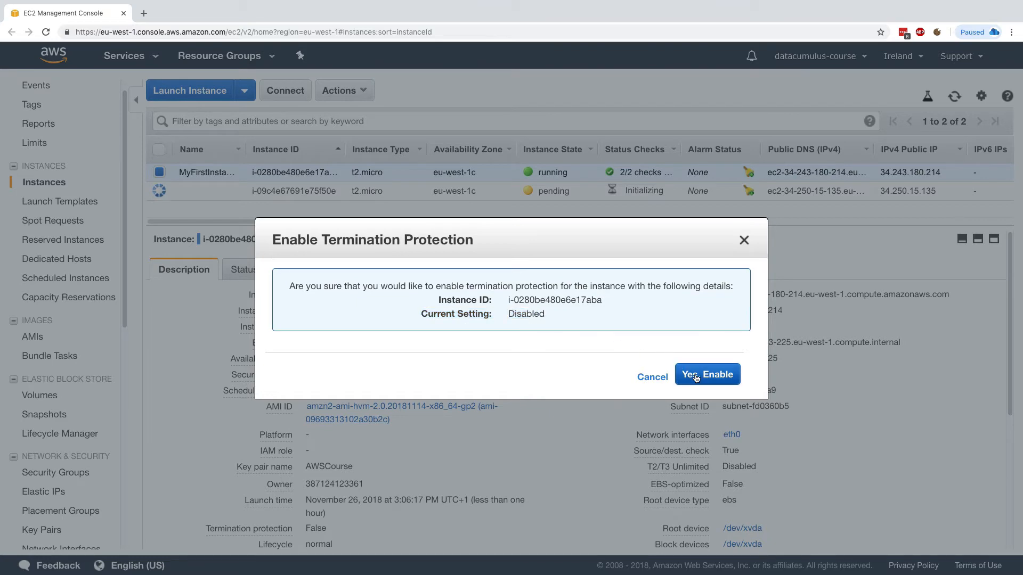
left_click(707, 374)
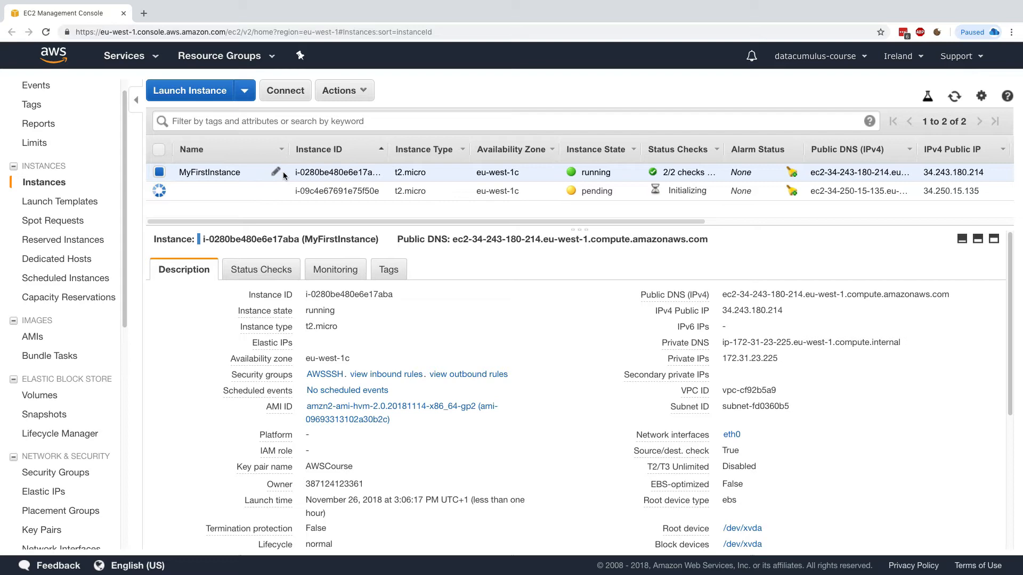
right_click(300, 174)
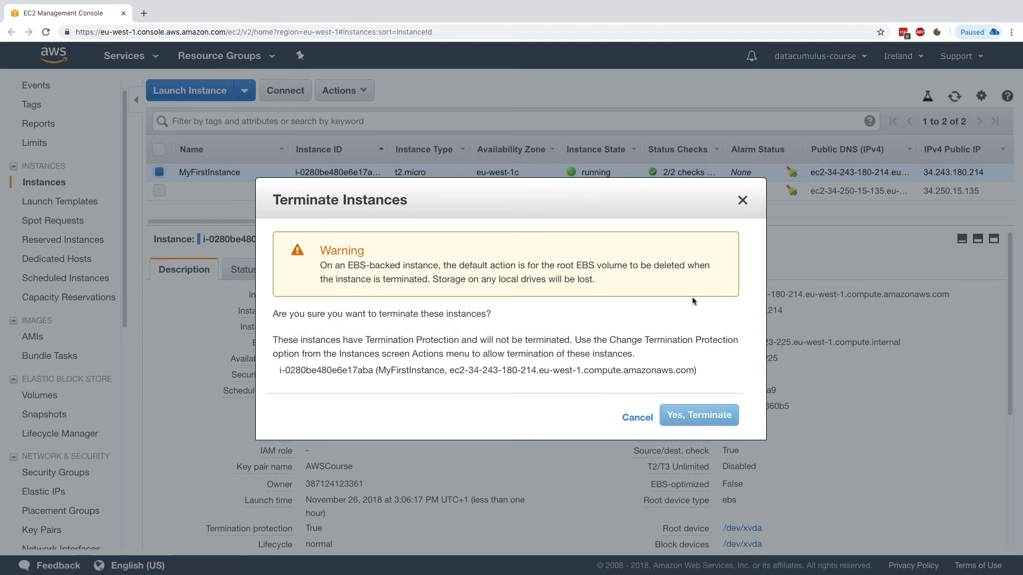
left_click(637, 417)
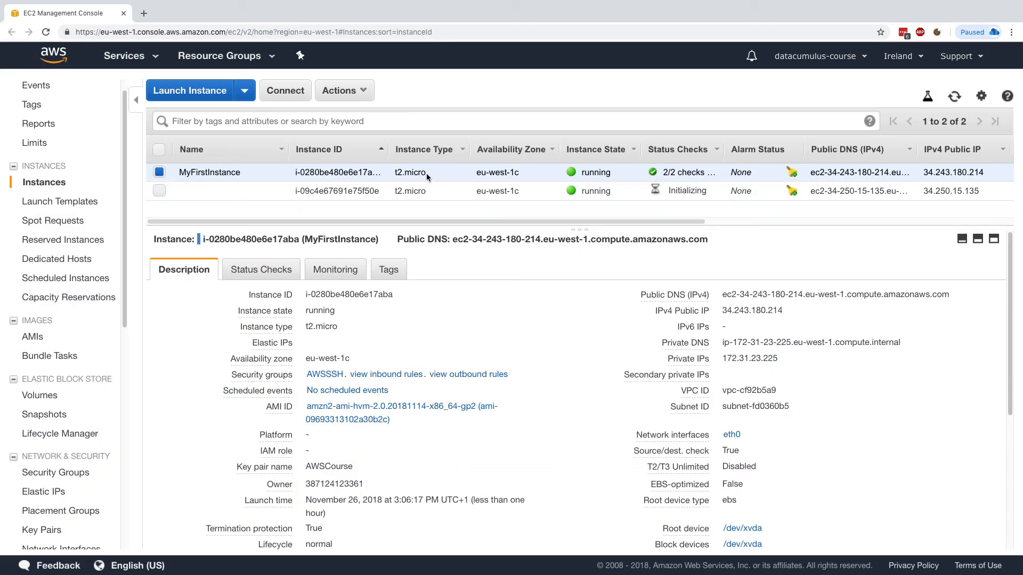
right_click(407, 191)
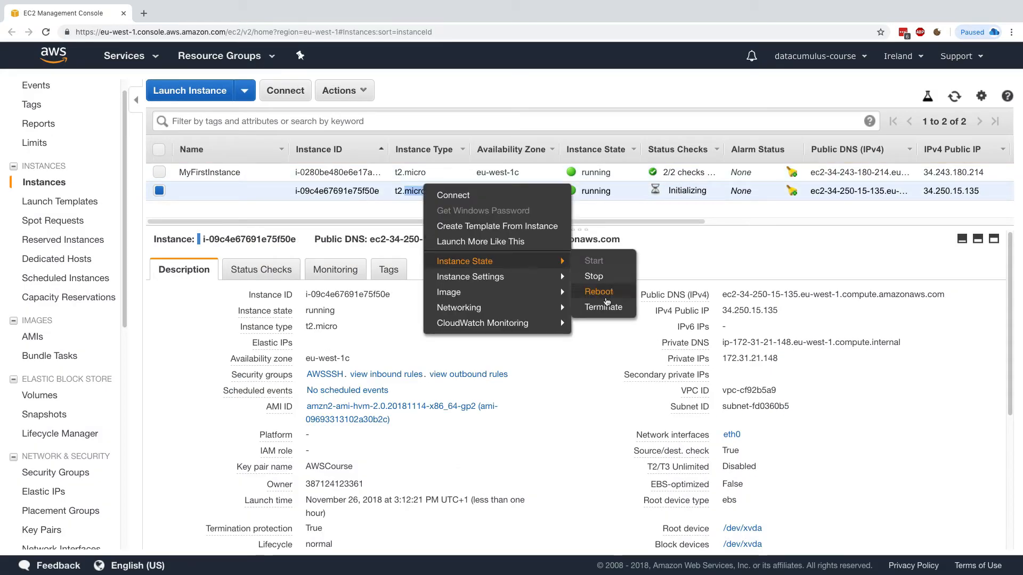
left_click(603, 307)
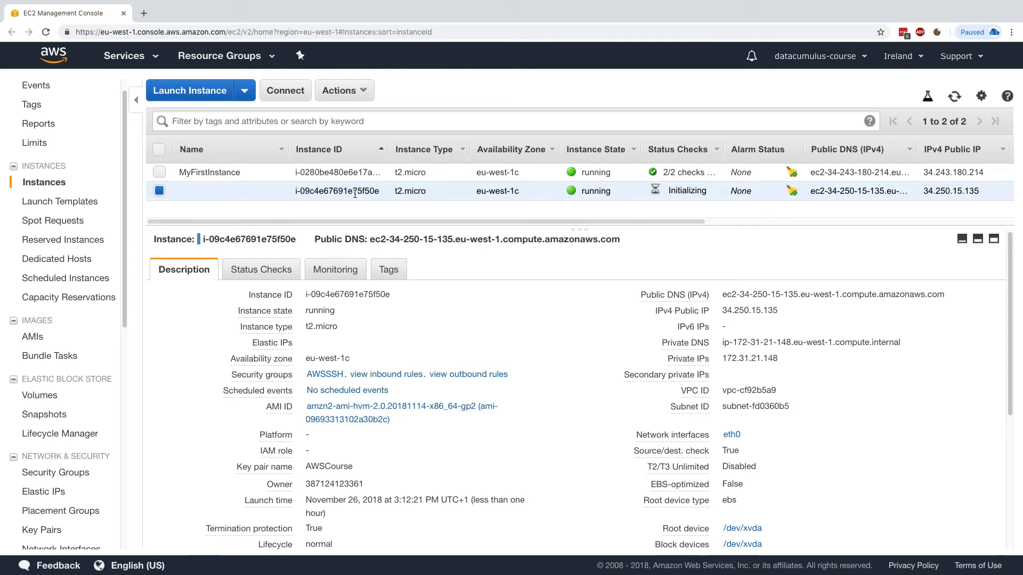
left_click(208, 172)
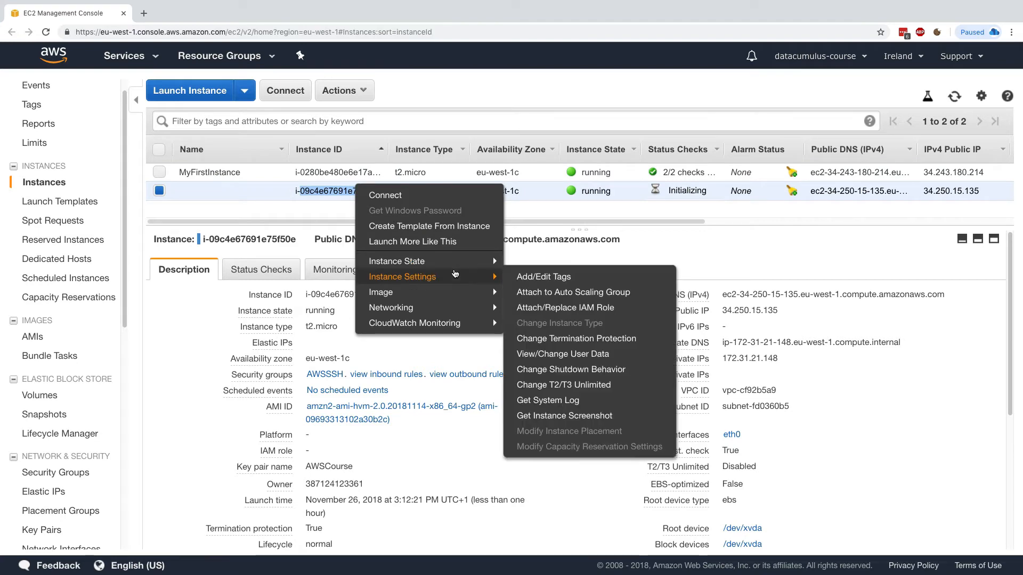
mouse_move(396, 261)
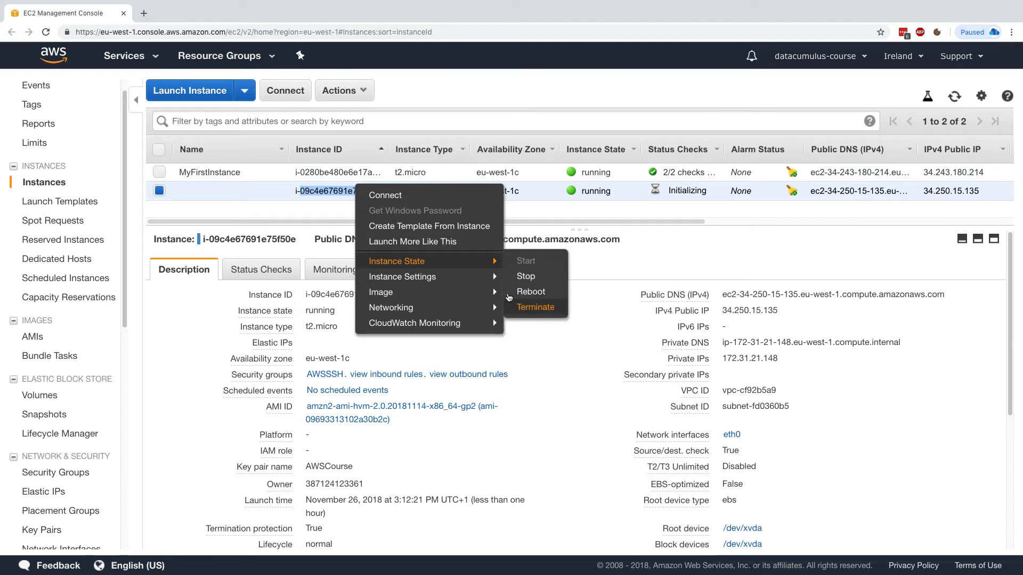
left_click(531, 292)
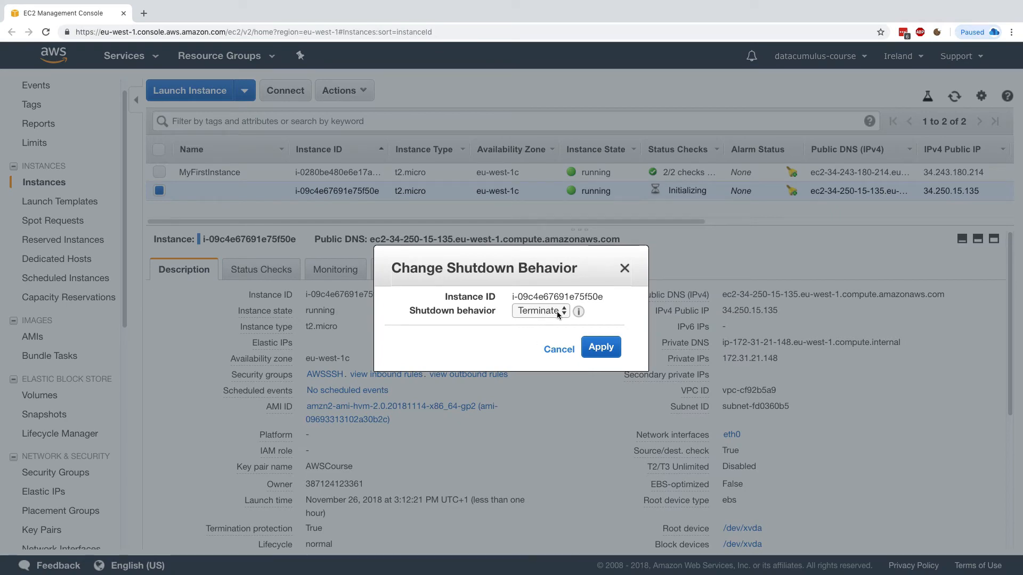
left_click(559, 349)
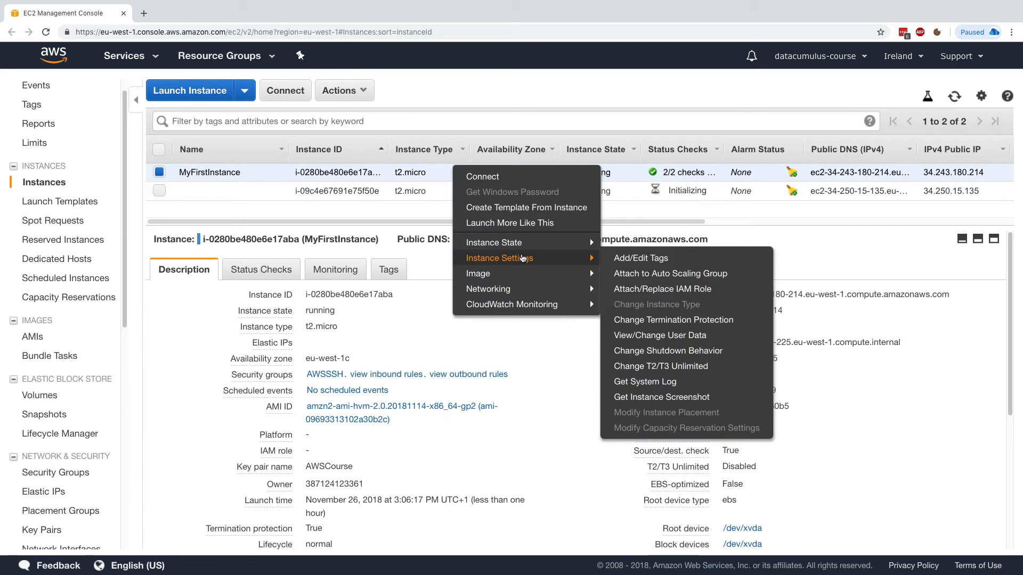
left_click(669, 350)
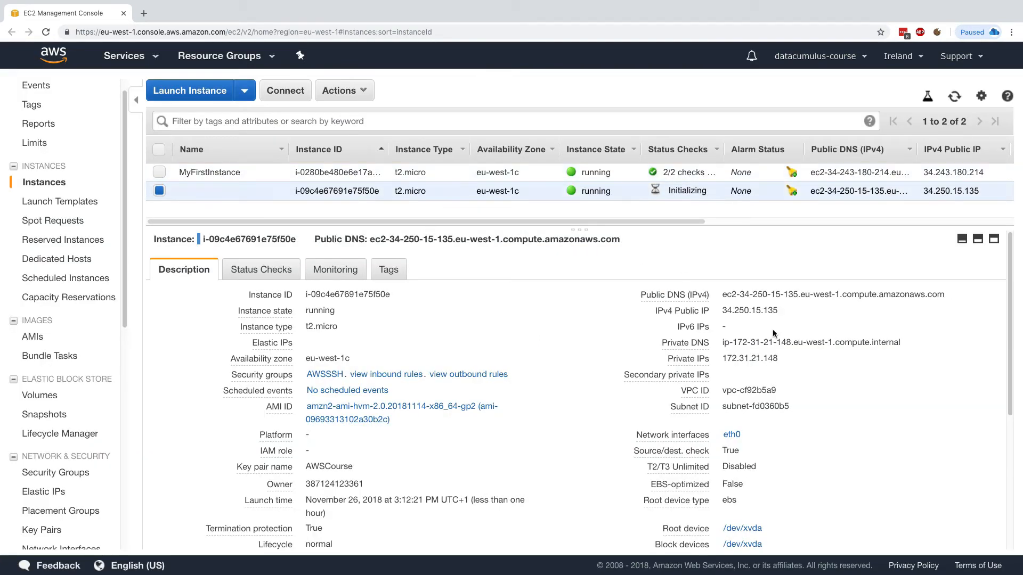
double_click(750, 310)
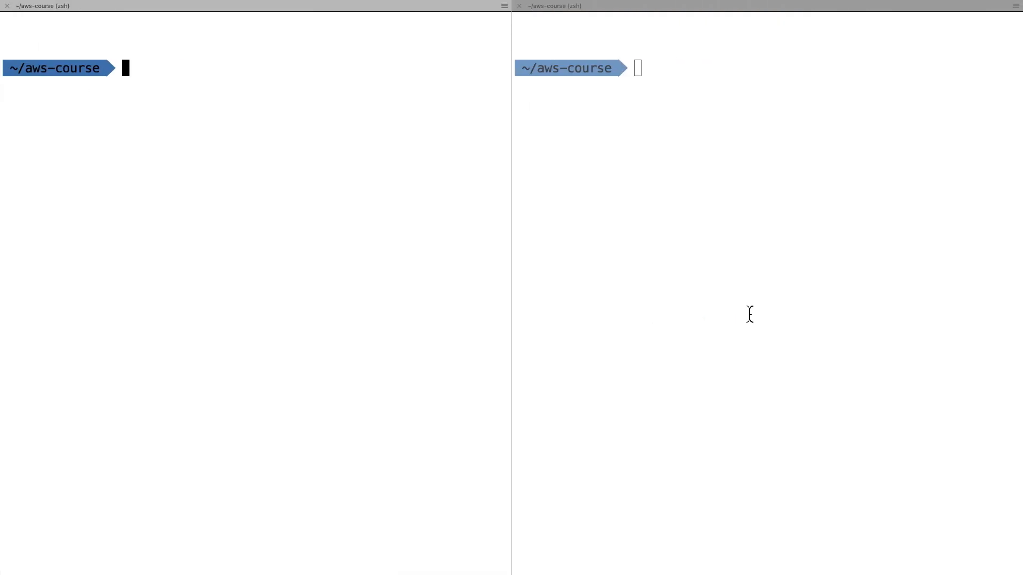
SSH into 34.243.180.214 as ec2-user with the AWSCourse.pem key.
type("ssh ec2-user@34.243.180.214 -i AWSCourse.pem")
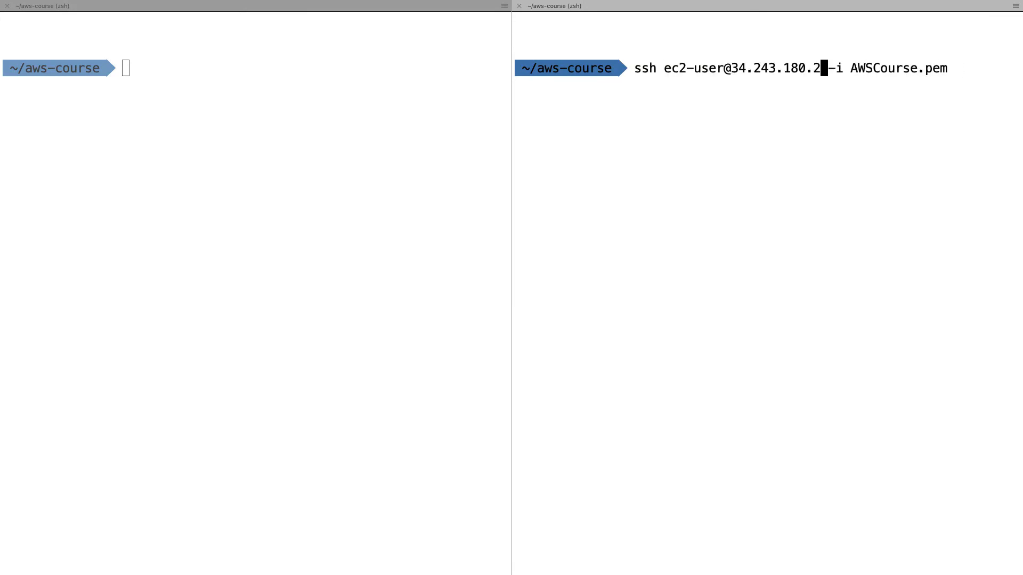
key("Enter")
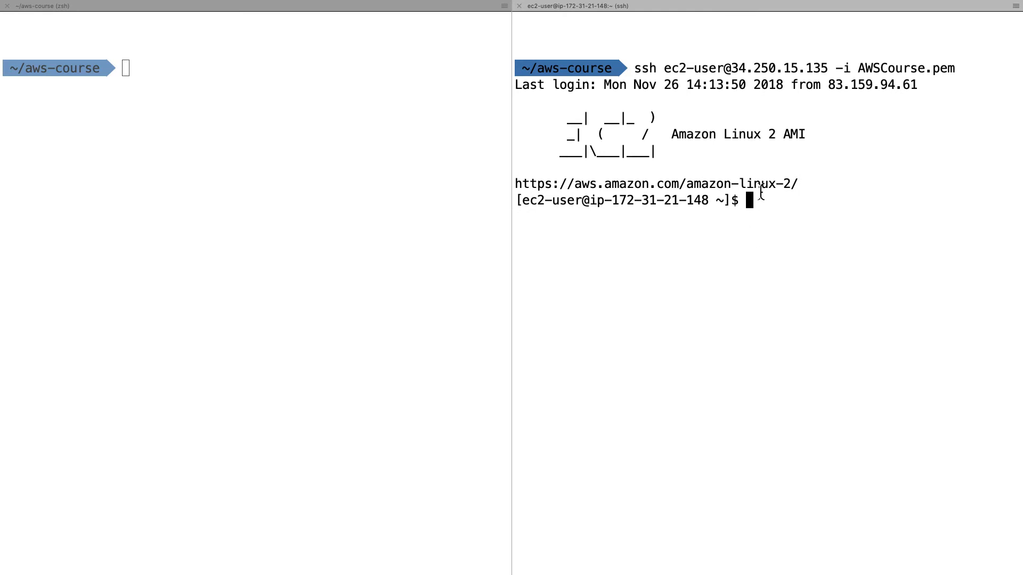
mouse_move(767, 217)
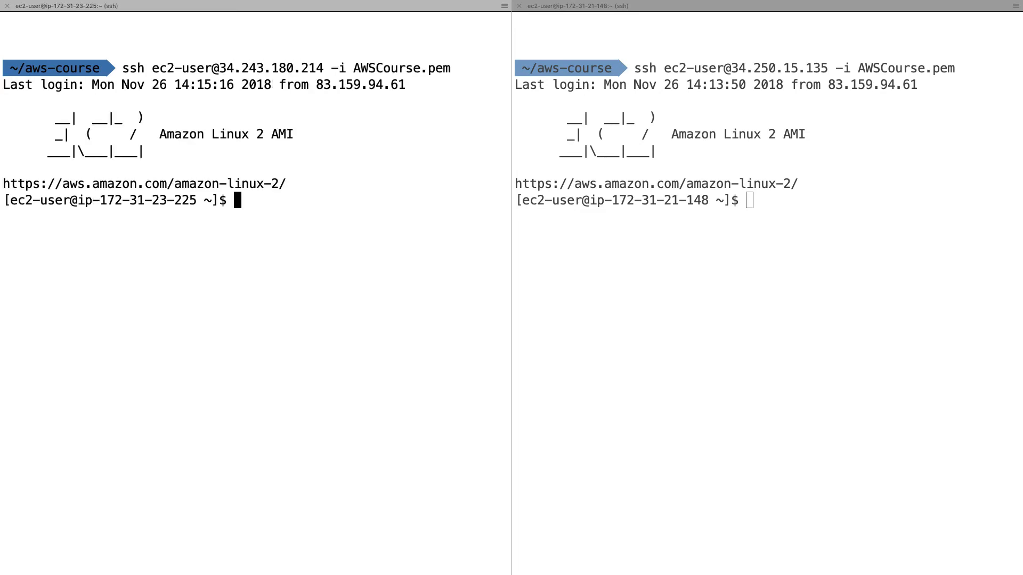
mouse_move(285, 205)
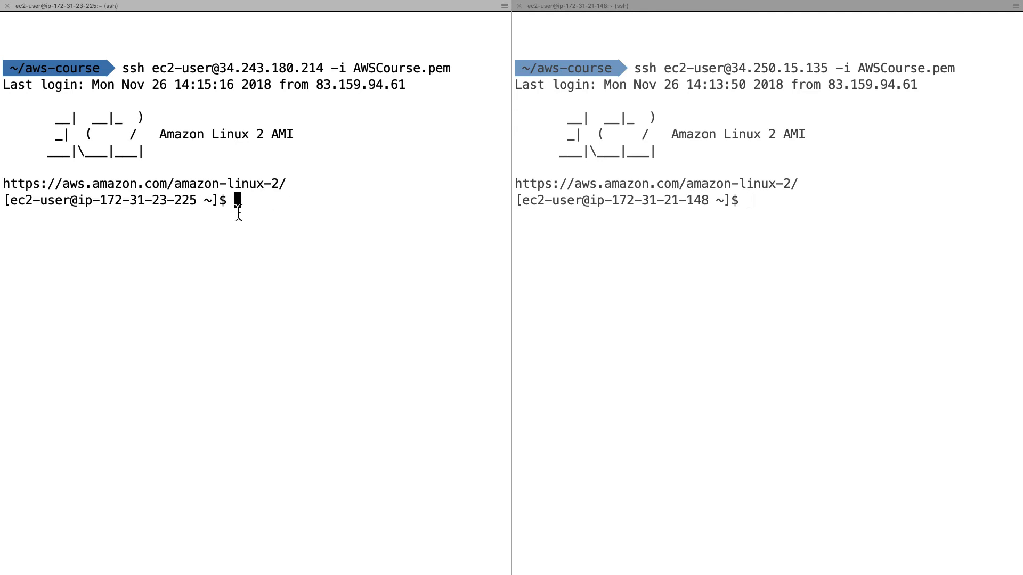
mouse_move(411, 270)
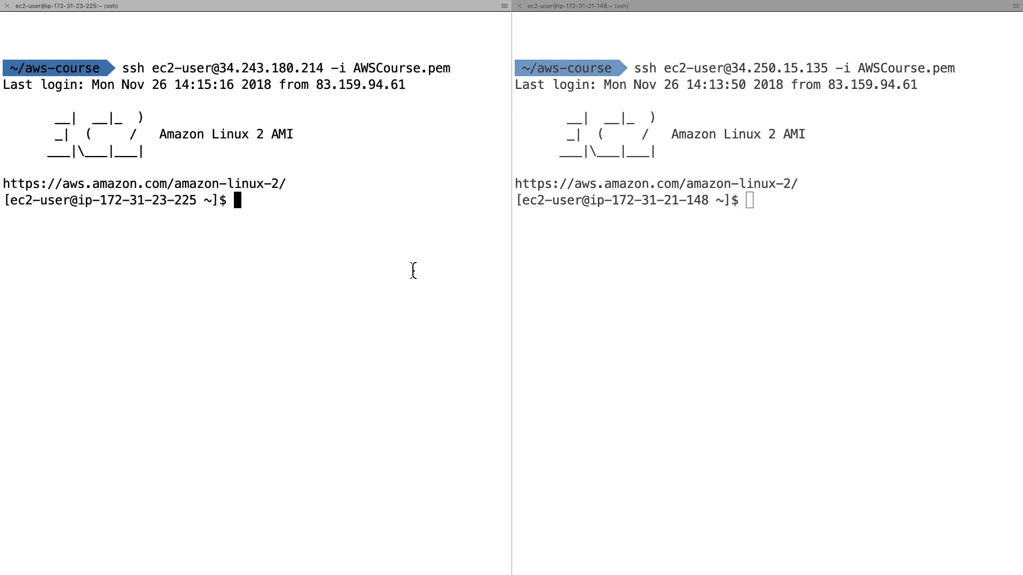
Try 'shutdown now', then enter 'sudo shutdown now' in the left pane.
type("shutdown now")
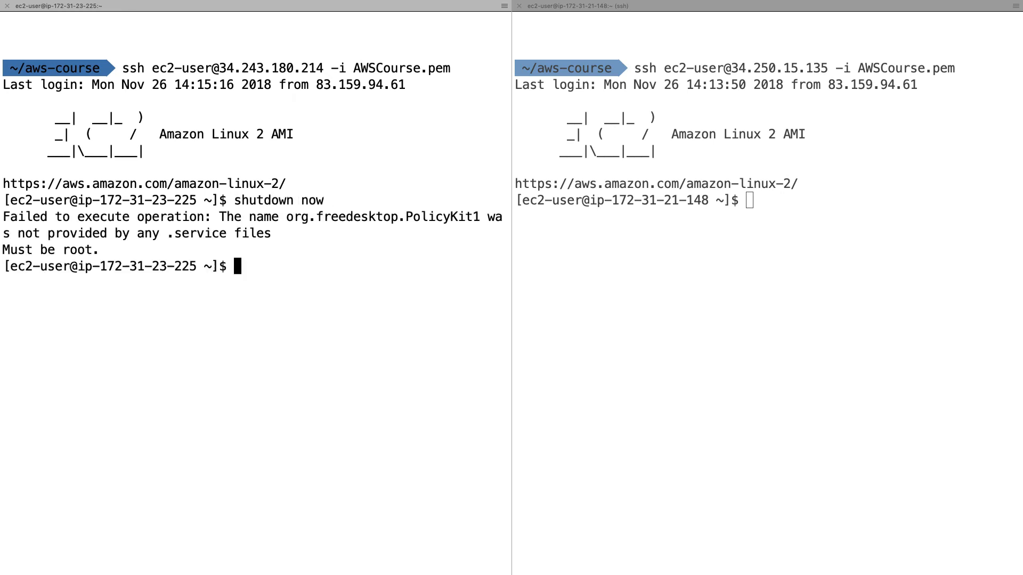
type("sy")
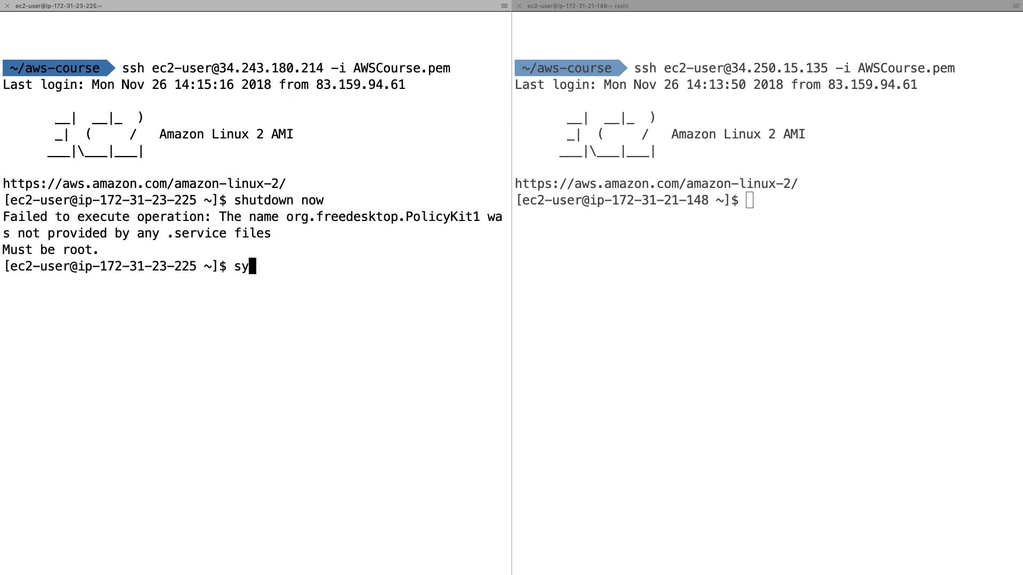
type("udo shutdown now")
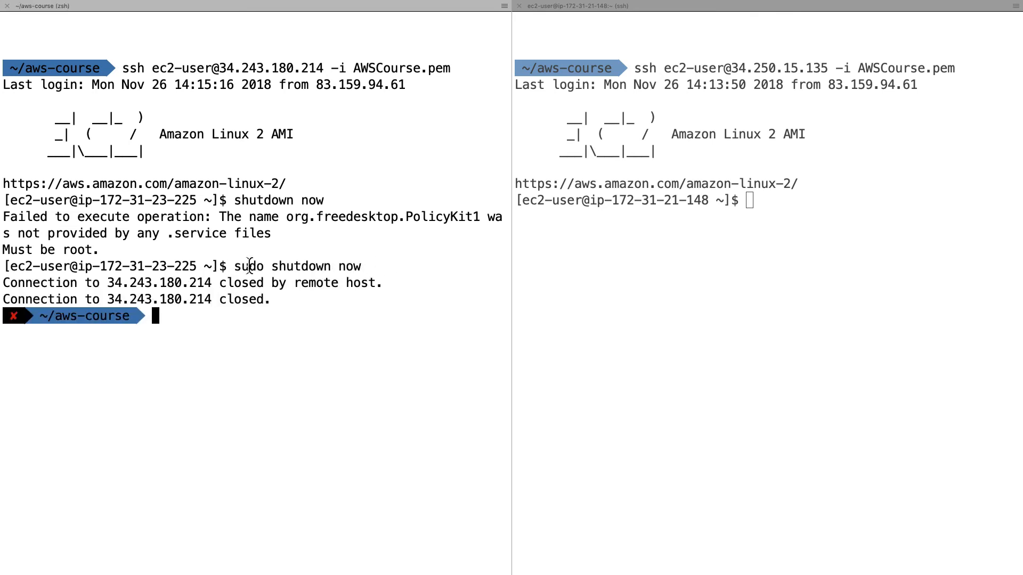
type("s")
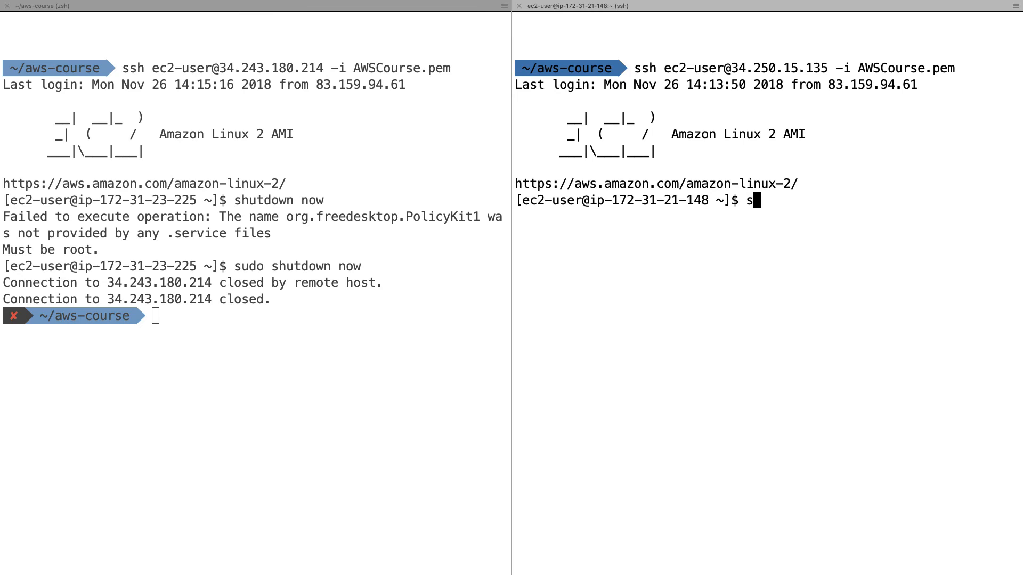
type("udo shutdo")
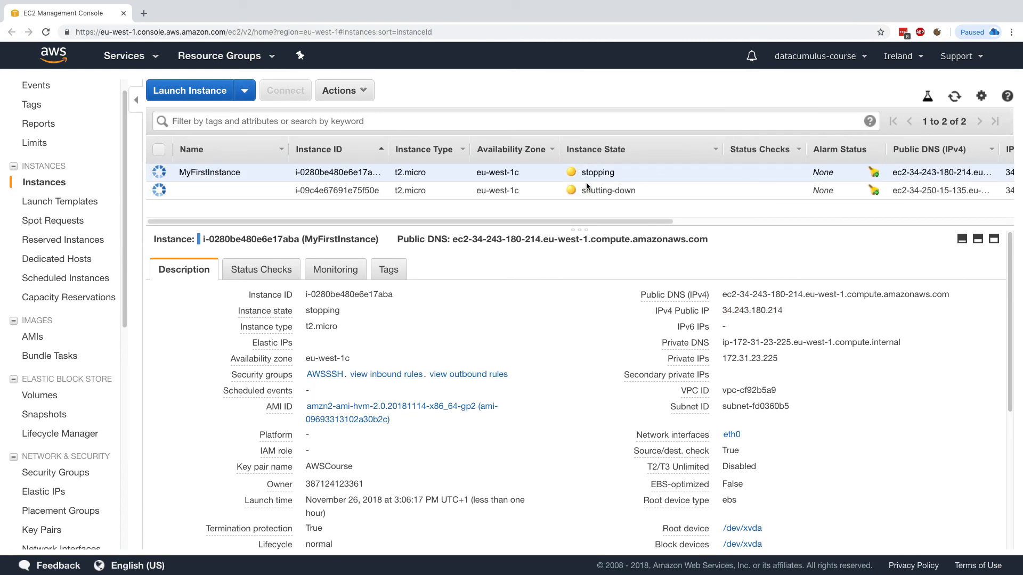
View the shutting-down instance's details, then confirm MyFirstInstance shows stopped.
left_click(347, 190)
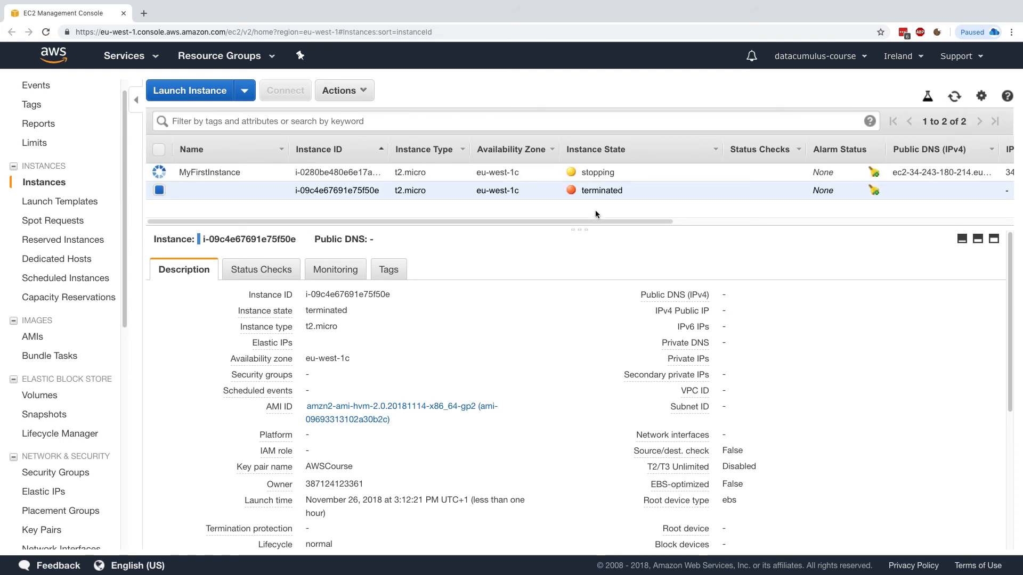
mouse_move(599, 199)
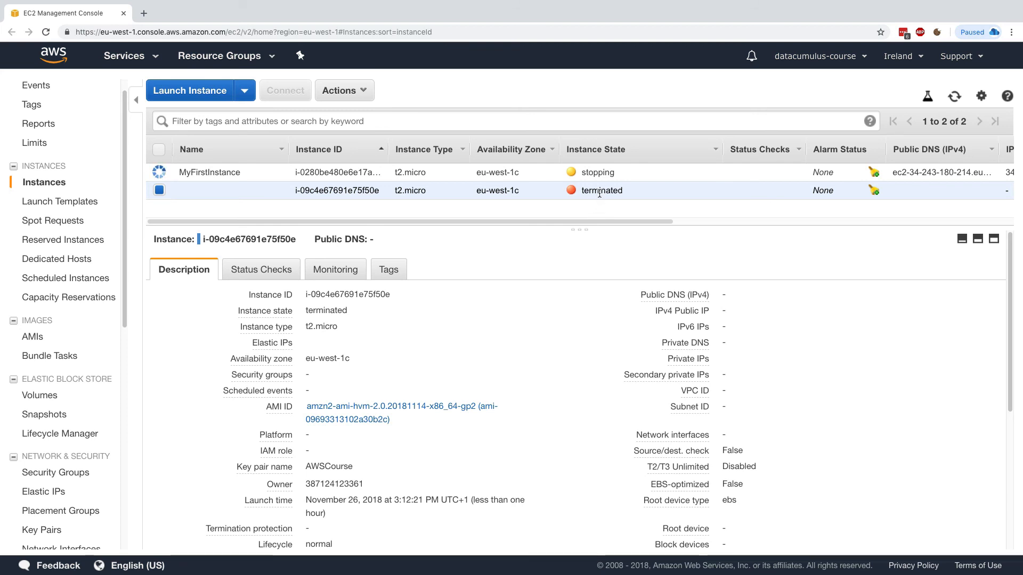
mouse_move(914, 111)
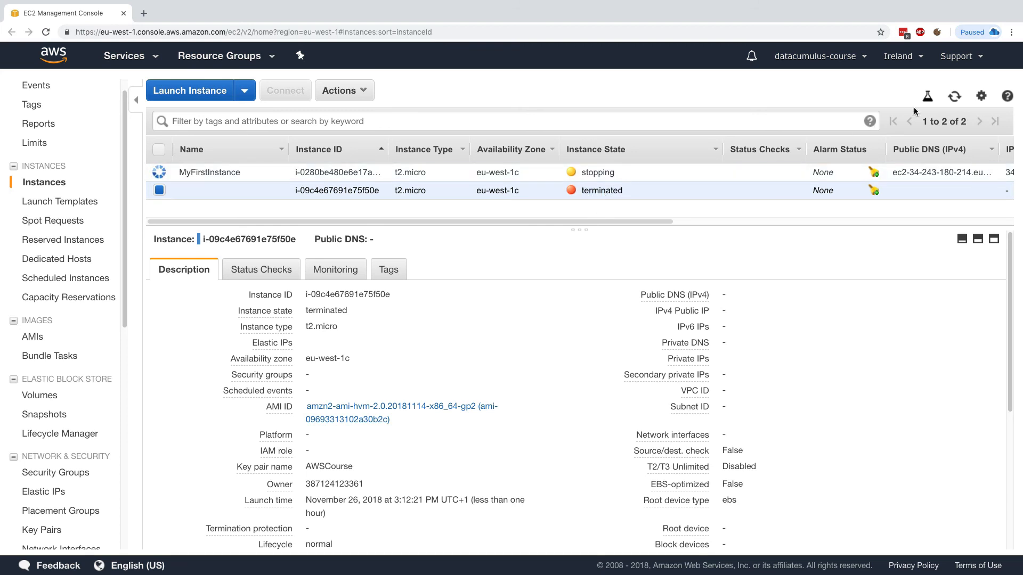
left_click(209, 172)
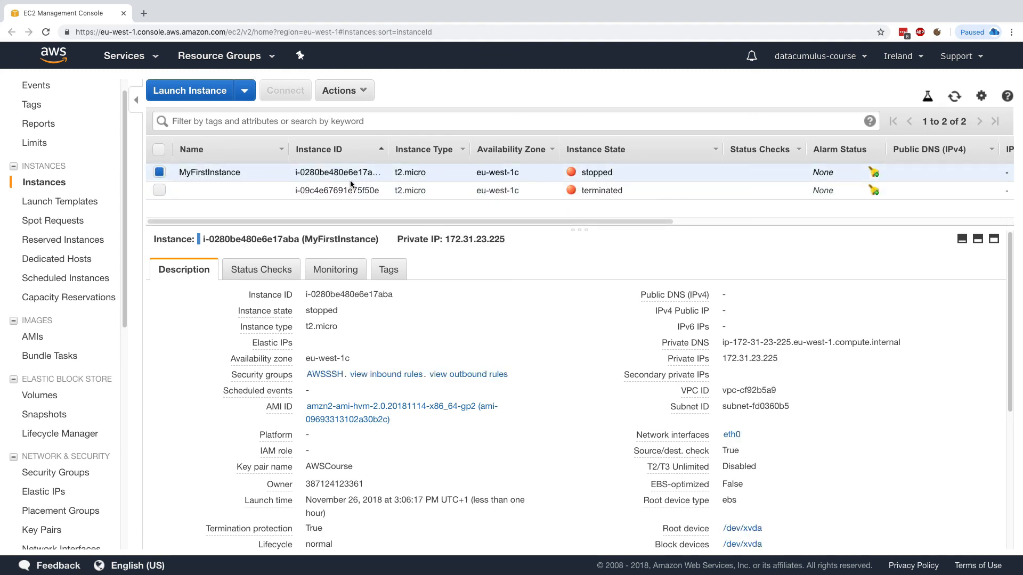
mouse_move(585, 174)
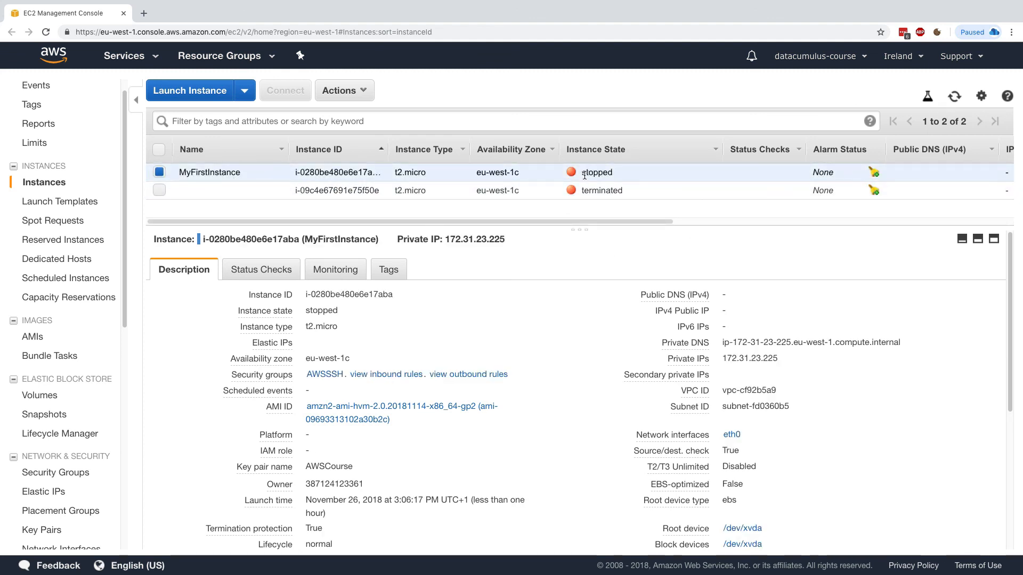
mouse_move(597, 173)
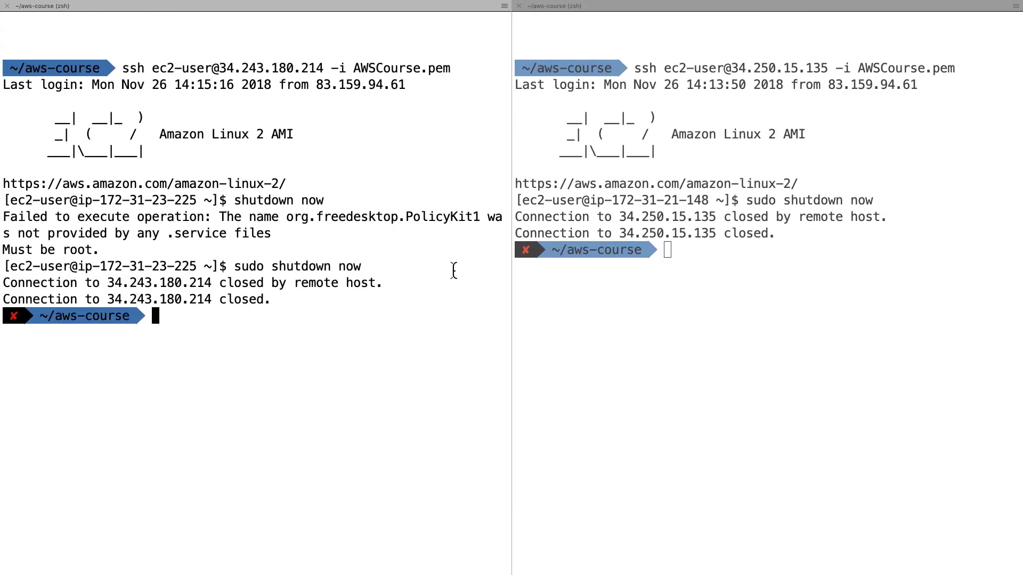
mouse_move(234, 270)
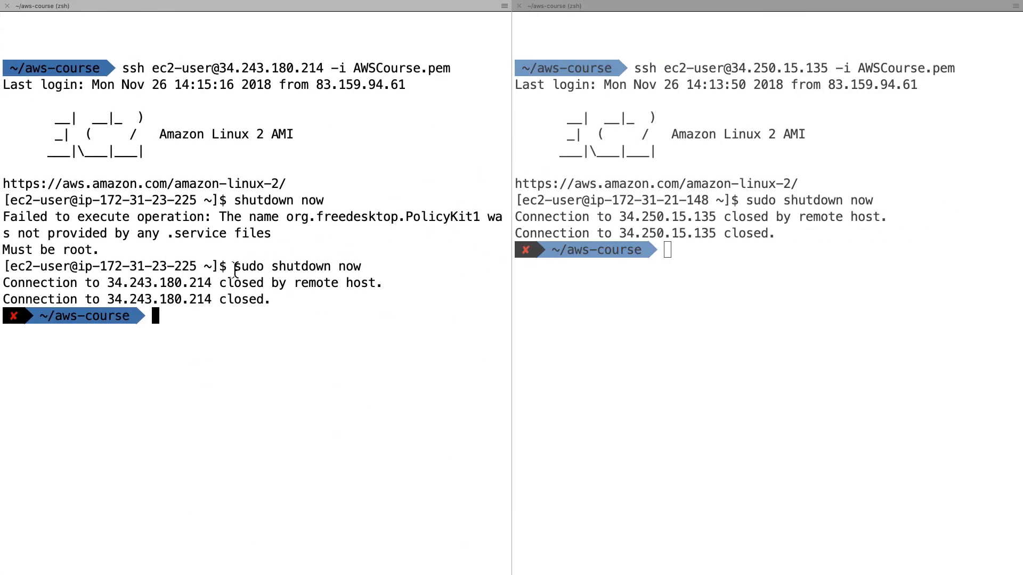
Highlight 'sudo shutdown now' in the left terminal pane's history.
left_click_drag(235, 267, 346, 266)
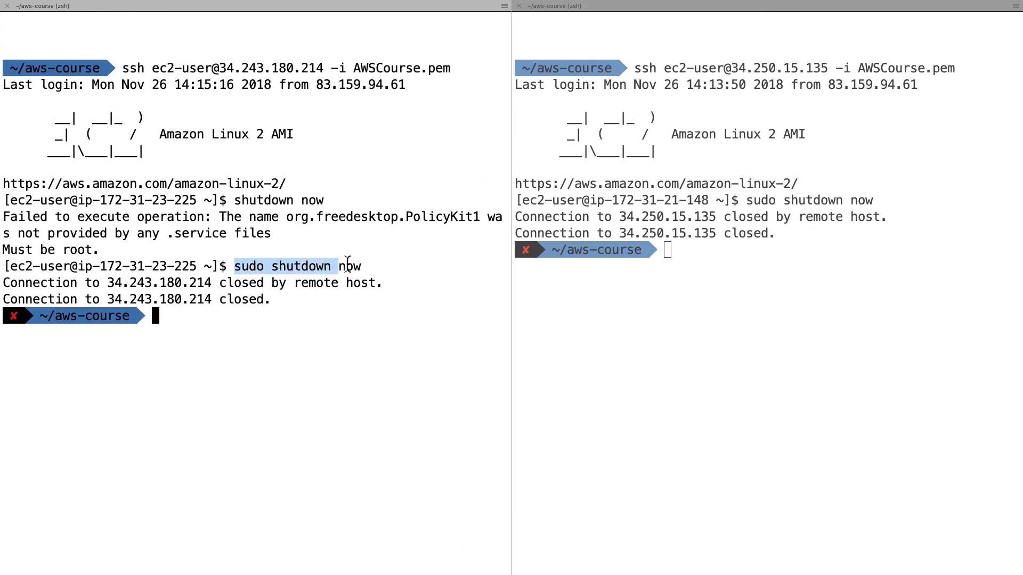